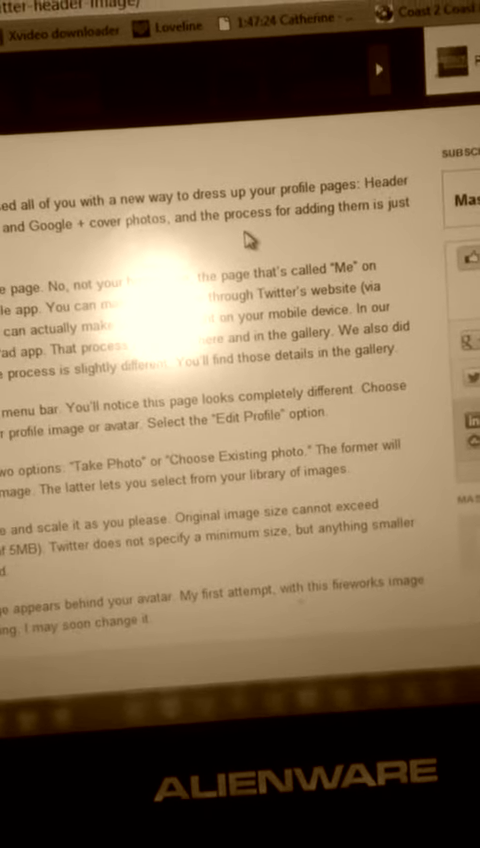
pyautogui.scroll(3)
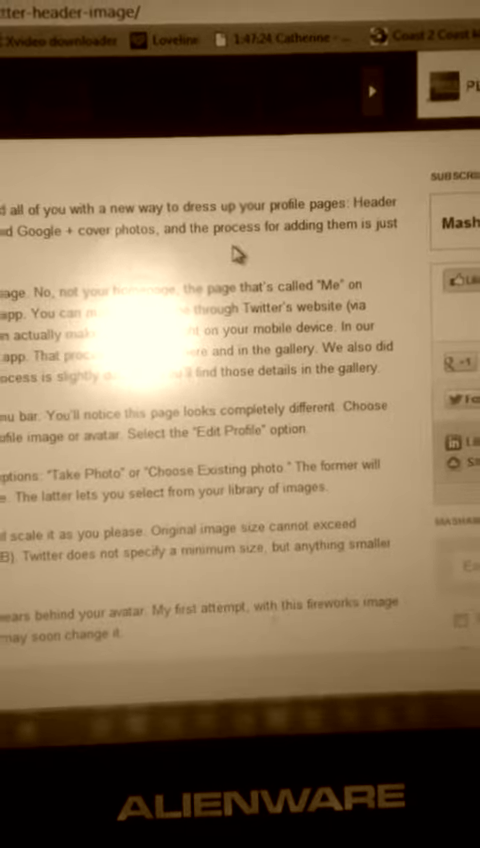
pyautogui.scroll(-3)
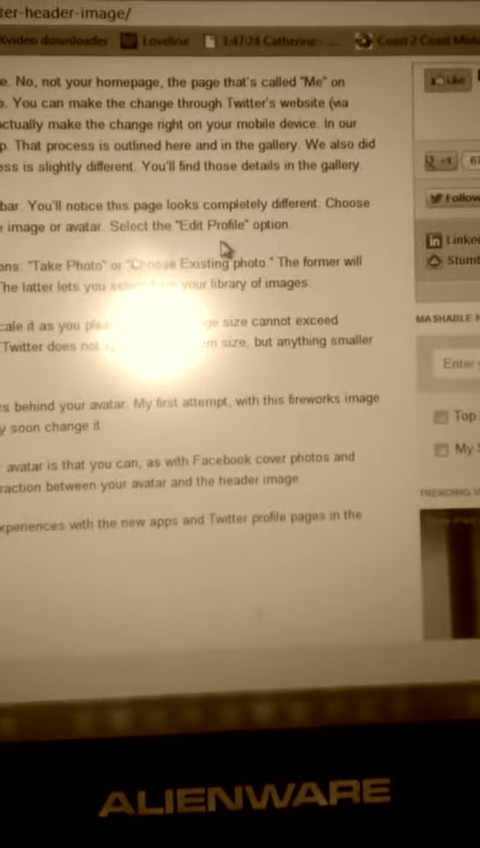